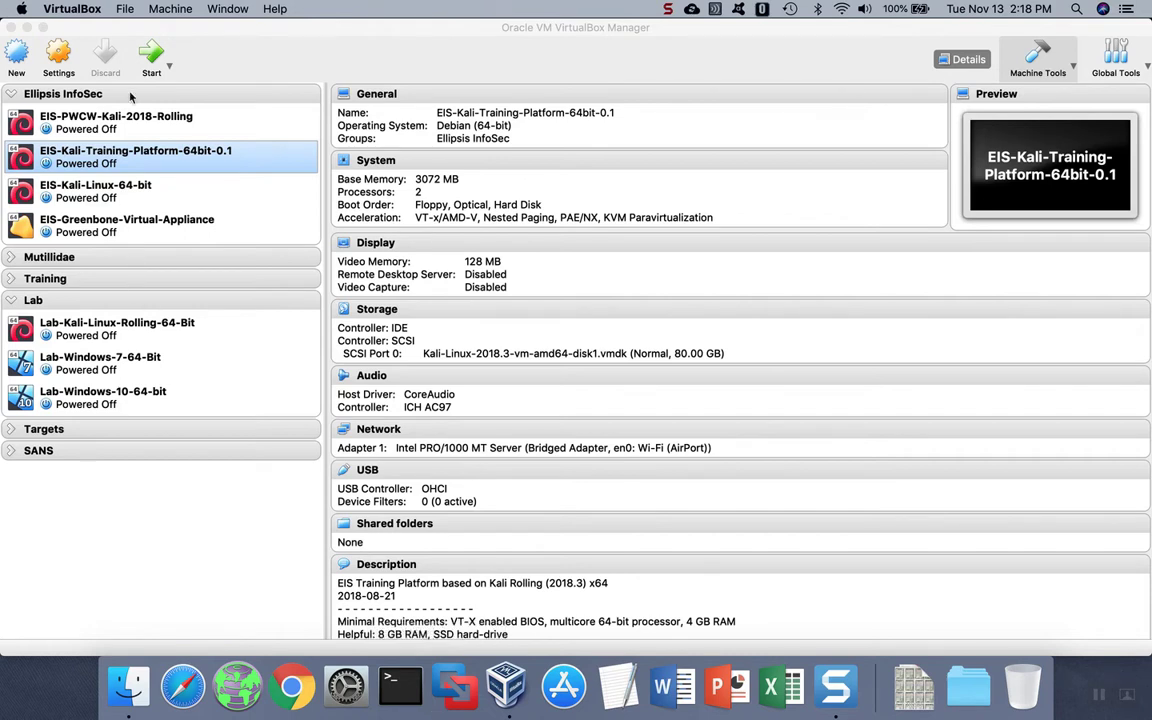
Step: Choose Import Appliance from the File menu
{"action": "left_click", "coordinate": [124, 8]}
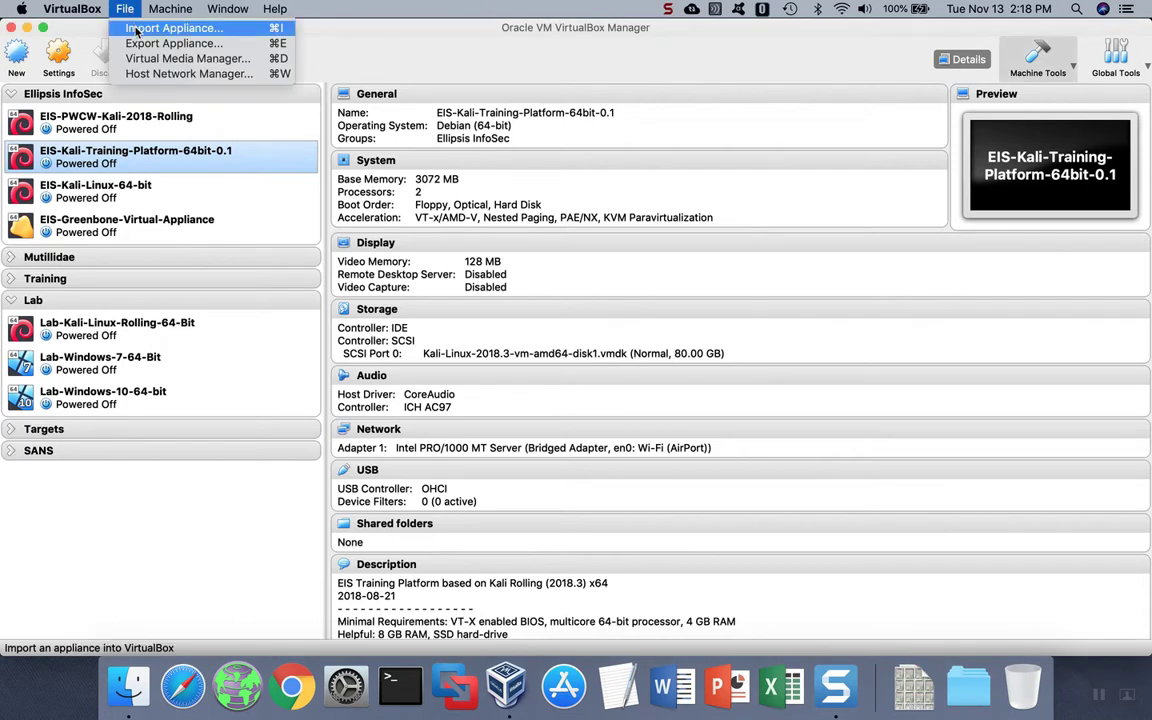
{"action": "left_click", "coordinate": [172, 27]}
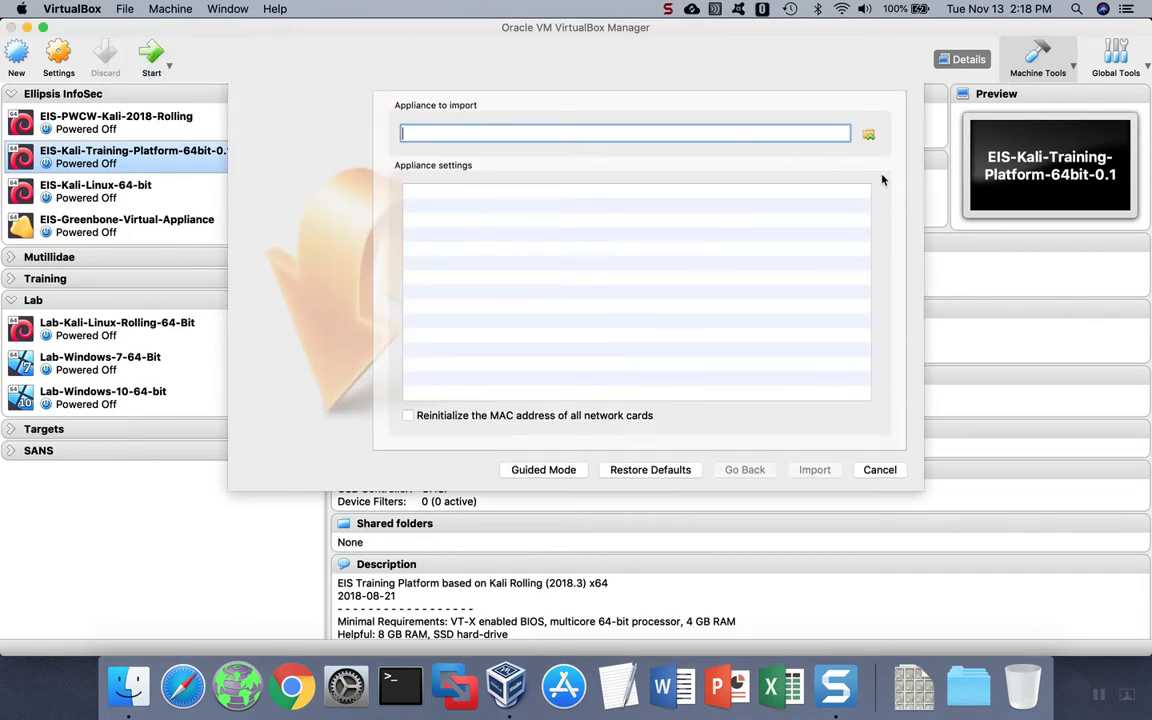
Step: Load EIS-Kali-Training-Platform-64bit-0.1.ova from Google Drive > EIS-Octagon
{"action": "left_click", "coordinate": [868, 133]}
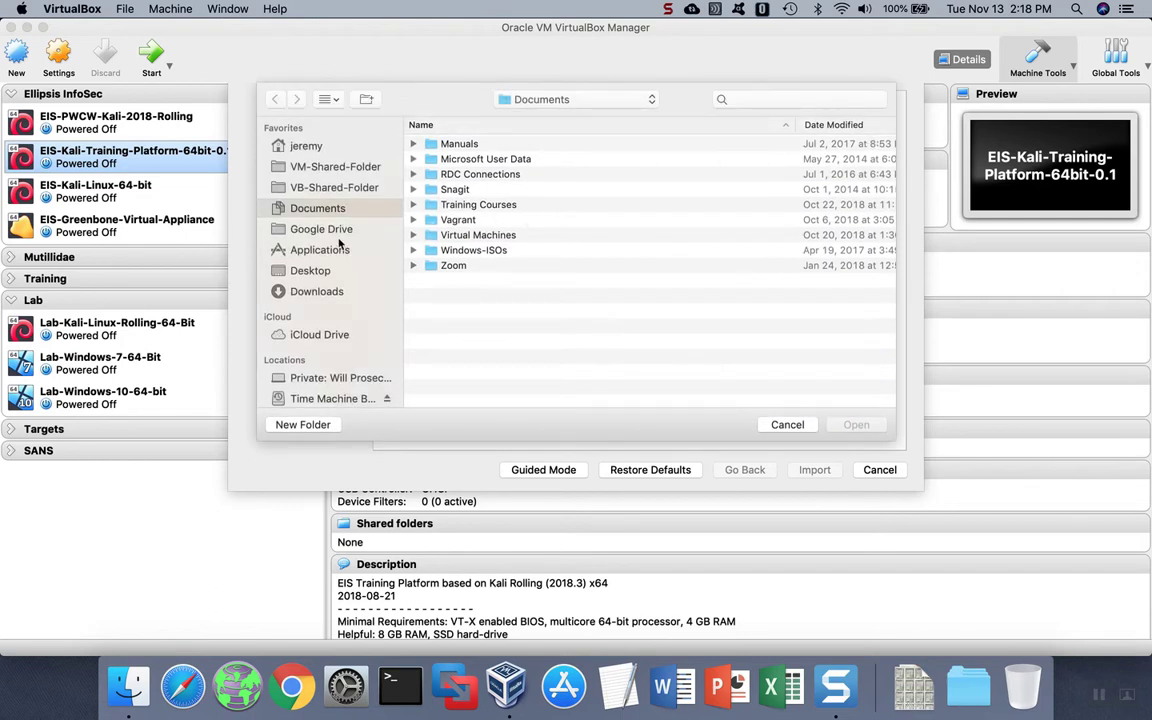
{"action": "left_click", "coordinate": [322, 229]}
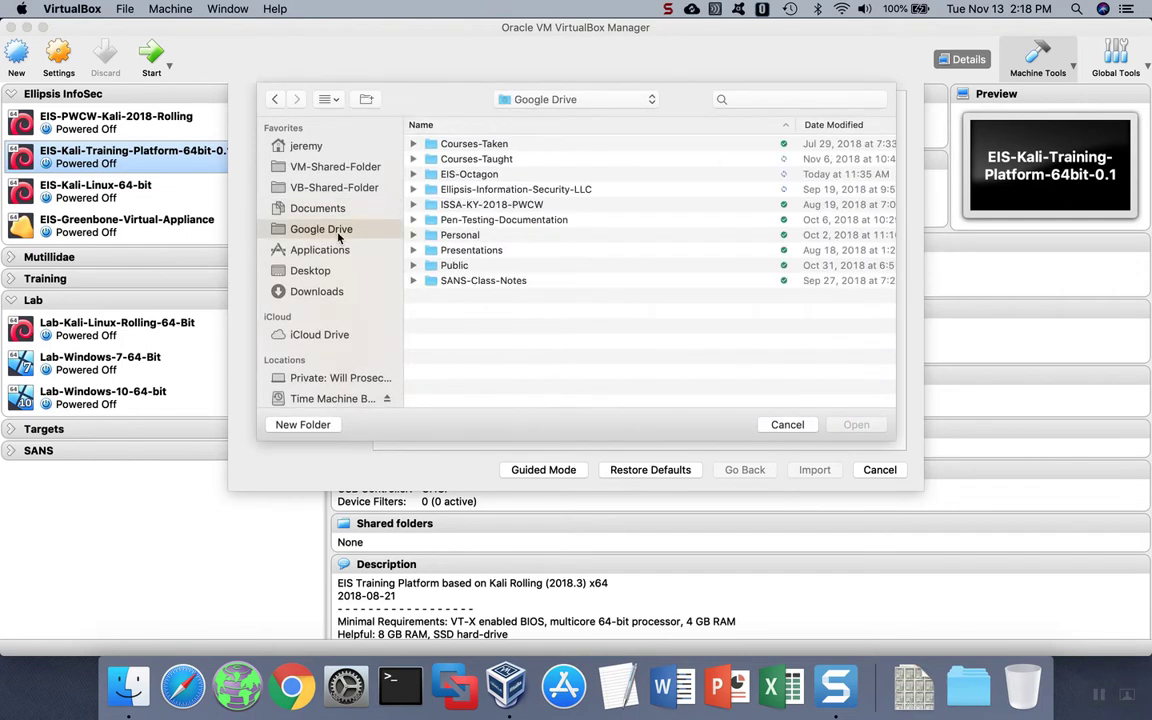
{"action": "double_click", "coordinate": [468, 173]}
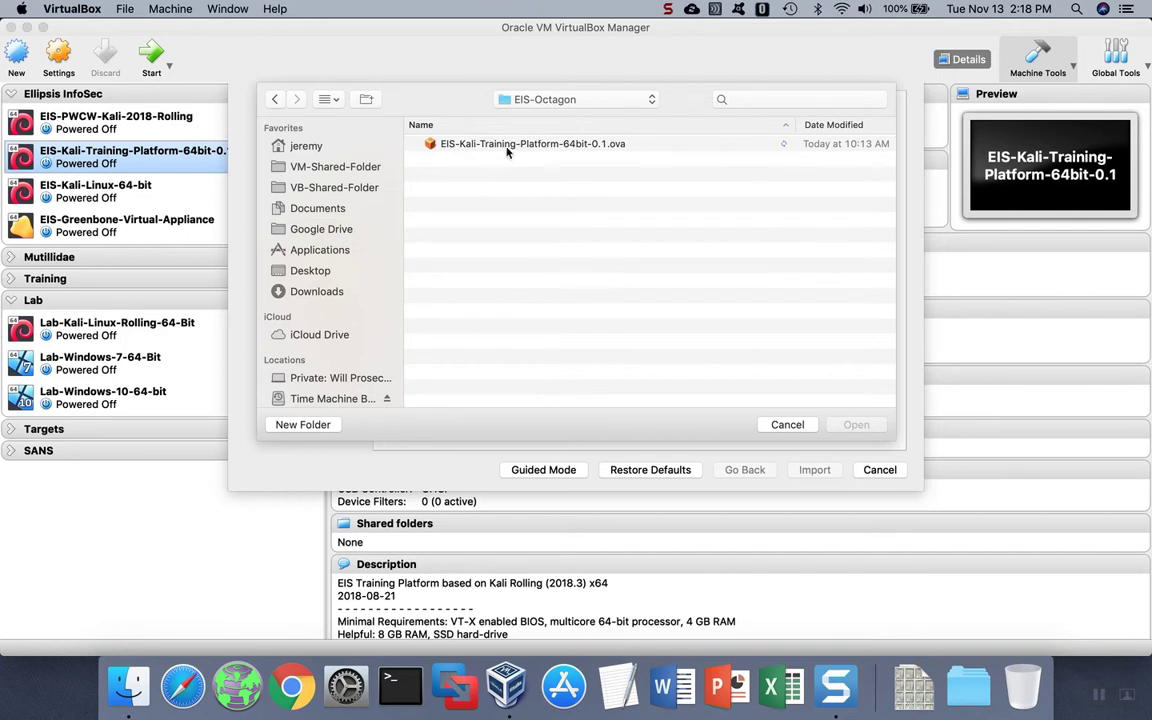
{"action": "left_click", "coordinate": [531, 143]}
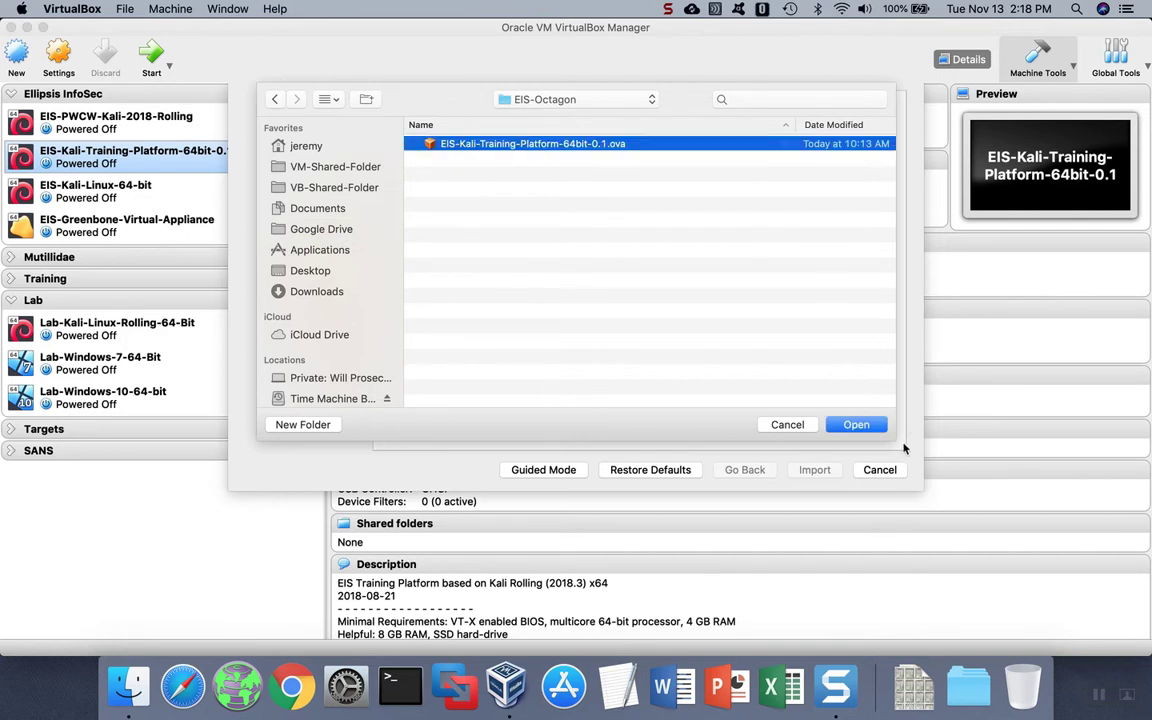
{"action": "left_click", "coordinate": [855, 424]}
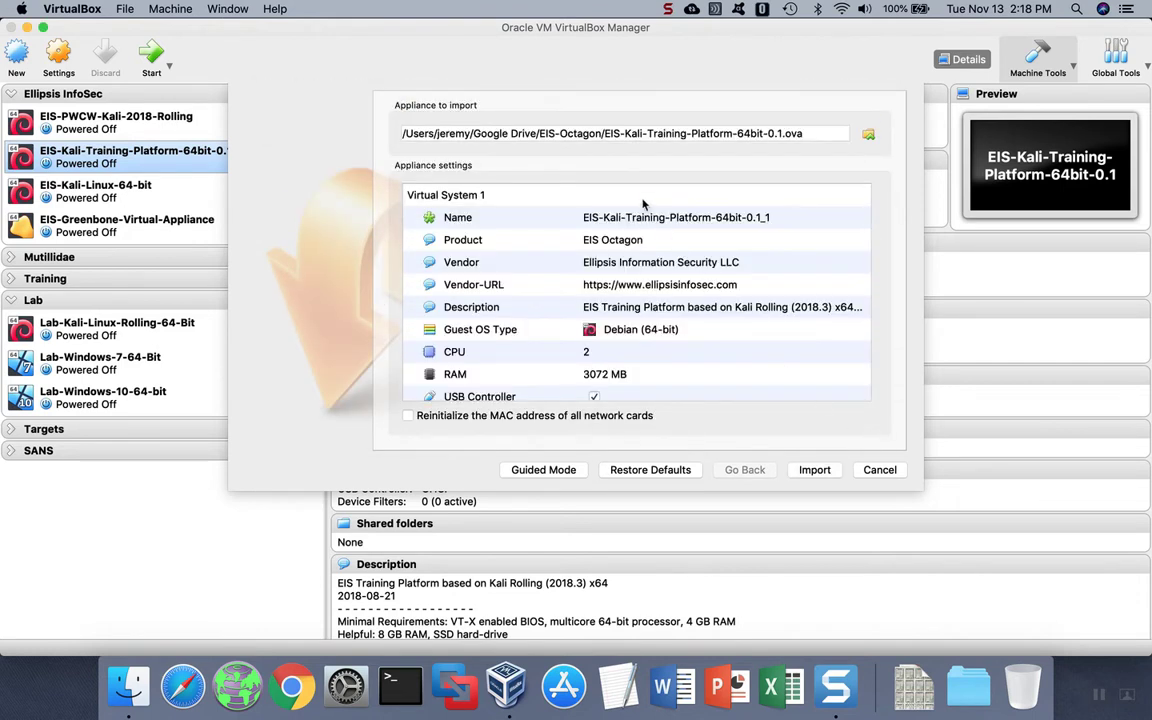
{"action": "mouse_move", "coordinate": [639, 373]}
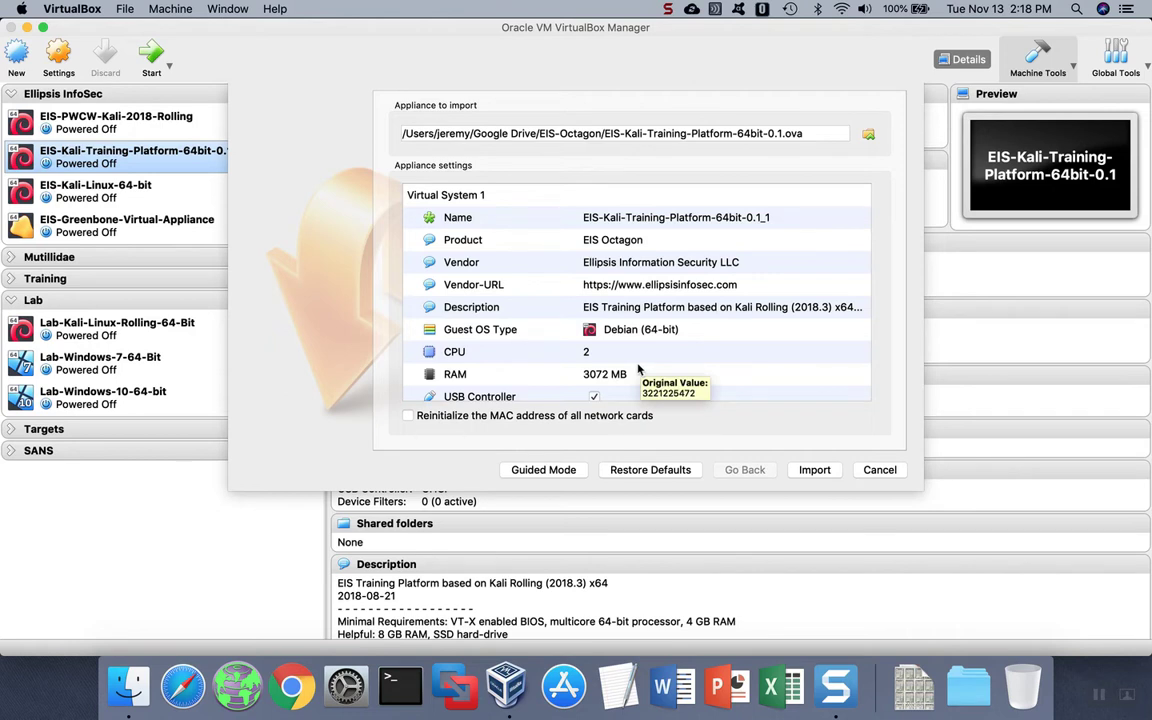
Step: Enable reinitializing MAC addresses for all network cards and start the import
{"action": "left_click", "coordinate": [408, 415]}
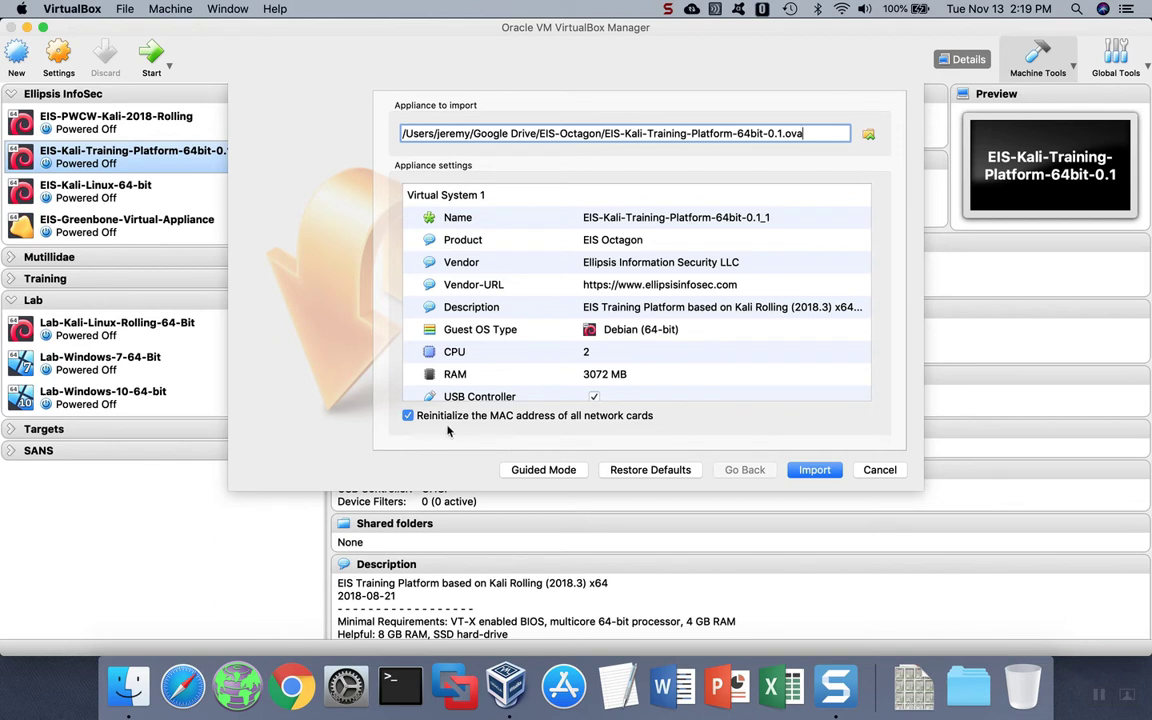
{"action": "mouse_move", "coordinate": [447, 430]}
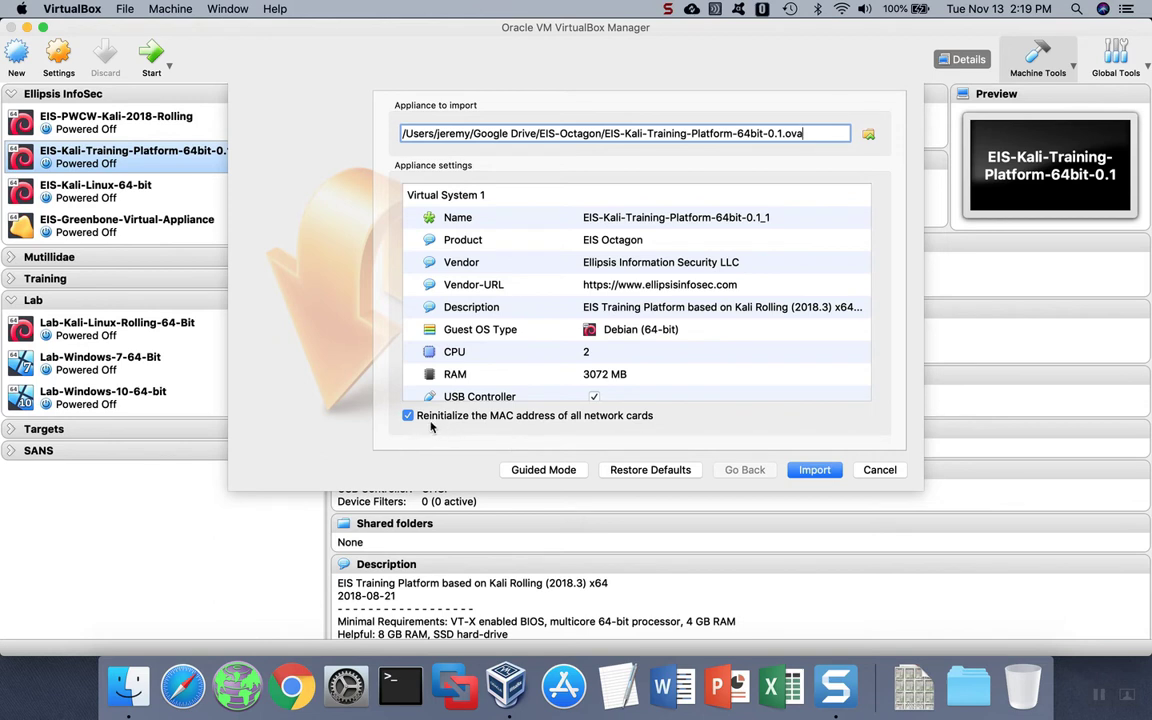
{"action": "mouse_move", "coordinate": [779, 447]}
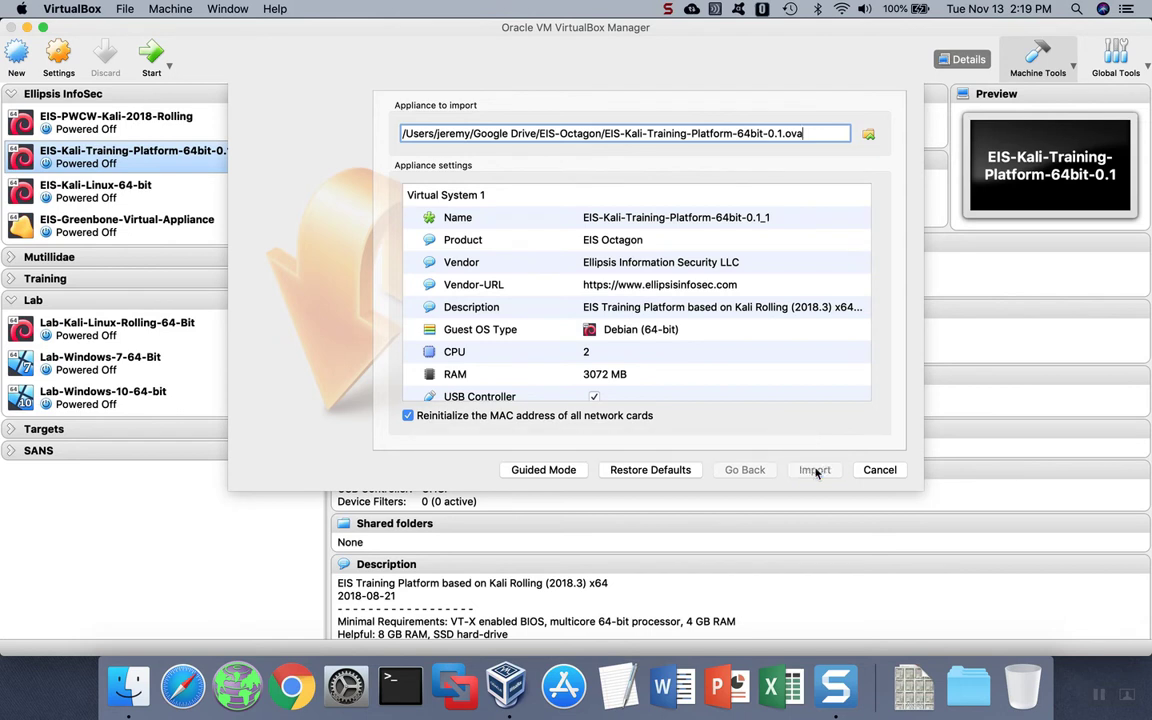
{"action": "left_click", "coordinate": [814, 470]}
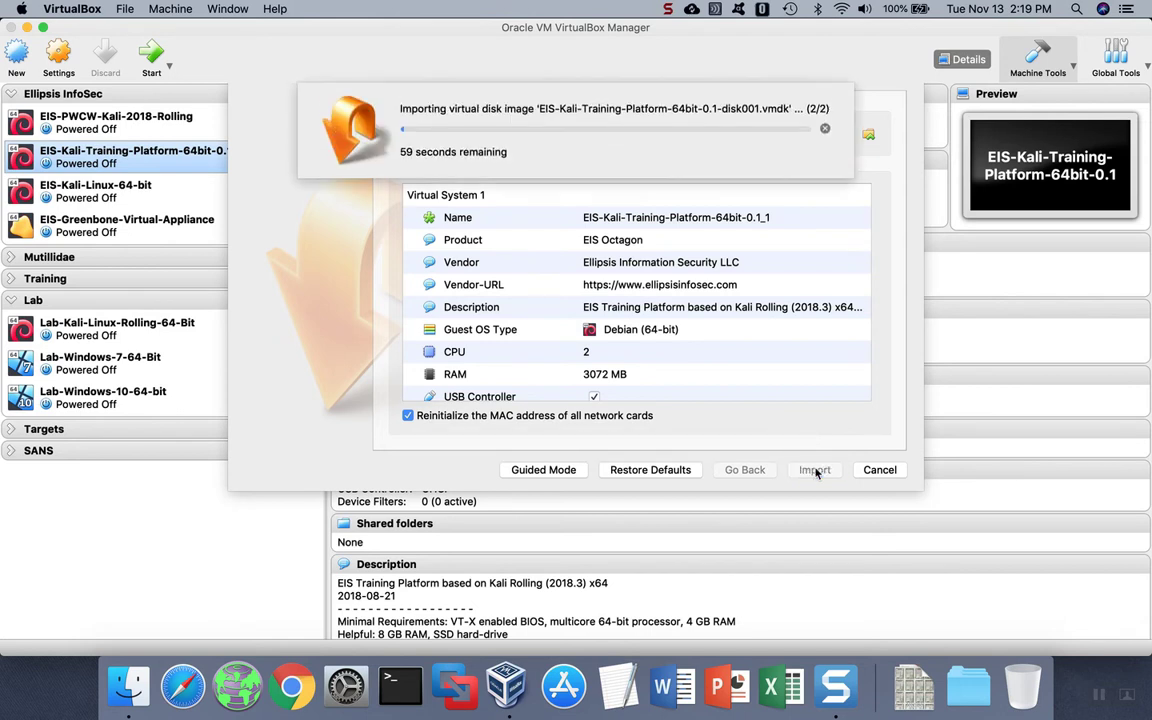